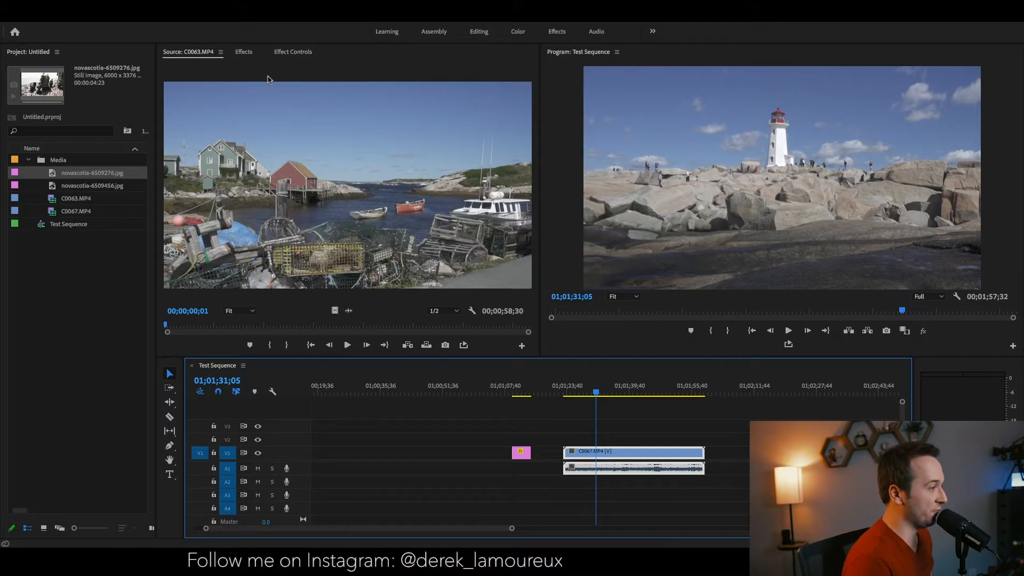
Step: Show the Effect Controls for the C0067.MP4 lighthouse clip
left_click(292, 51)
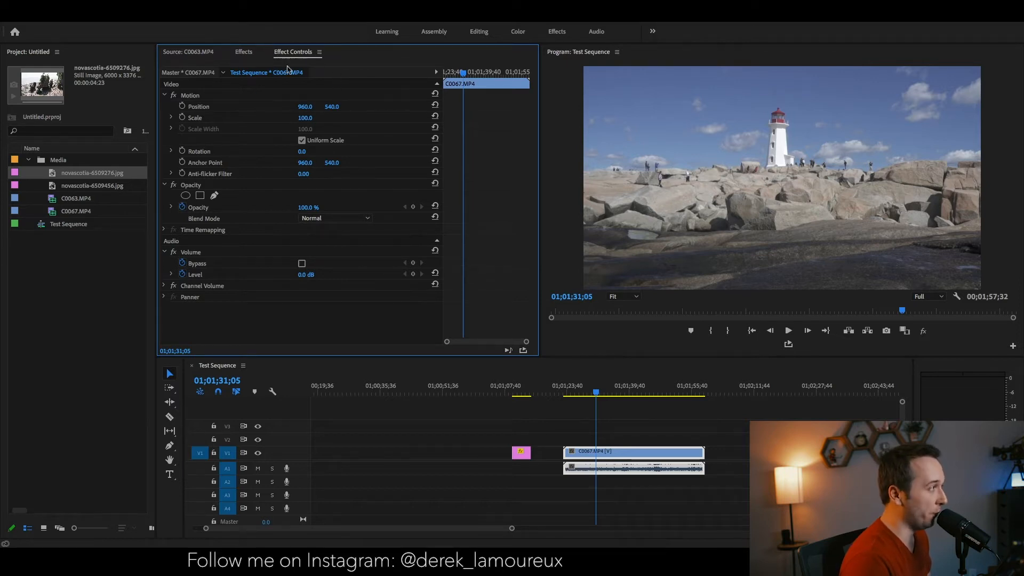
mouse_move(172, 151)
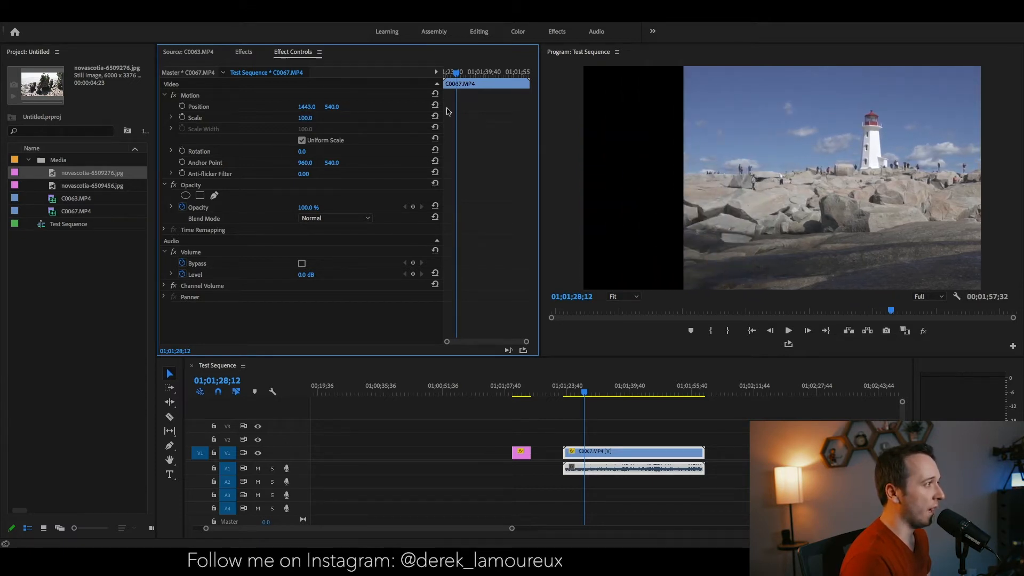
mouse_move(434, 107)
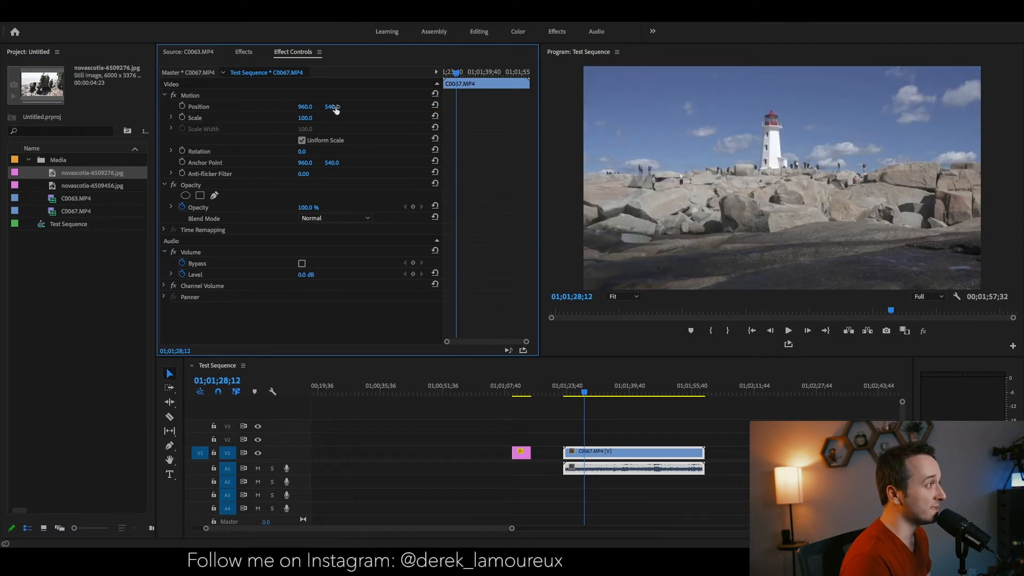
left_click_drag(331, 107, 332, 117)
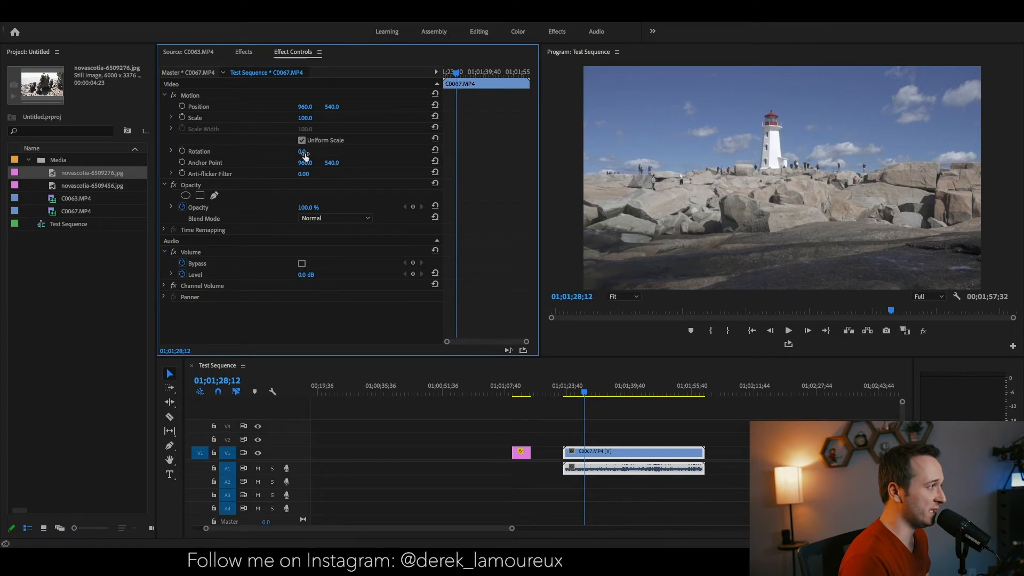
left_click_drag(303, 151, 297, 151)
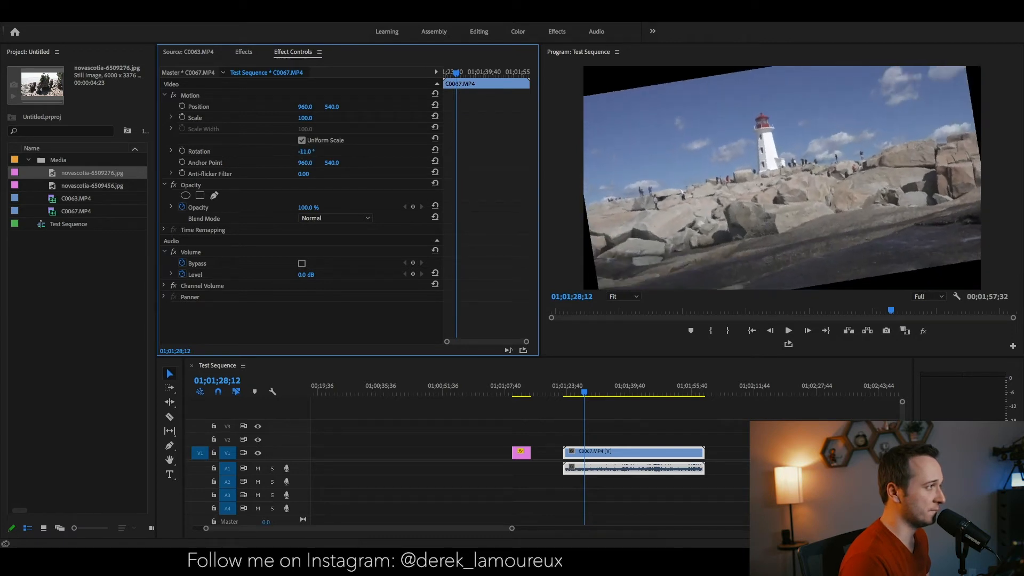
left_click(303, 151)
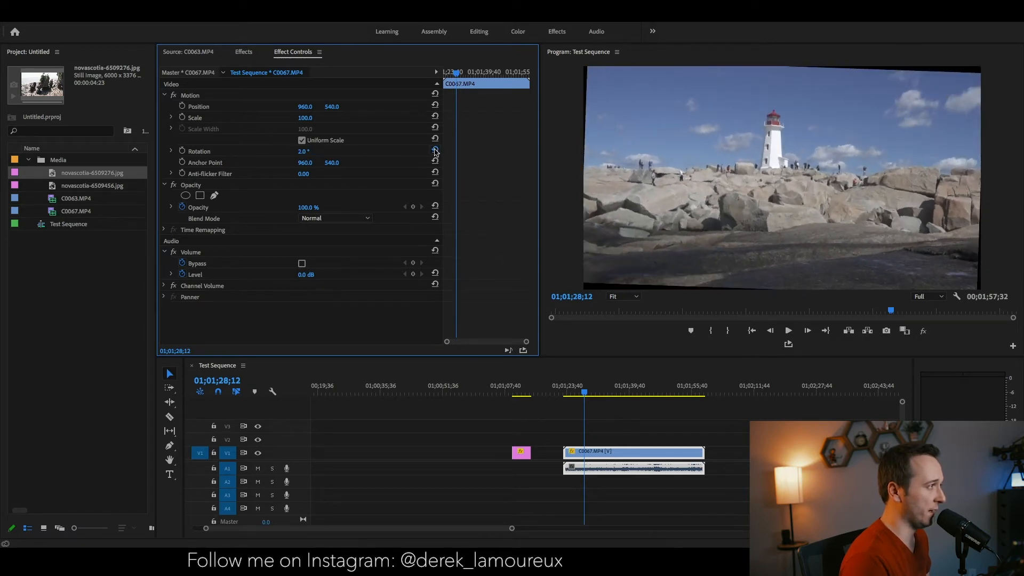
left_click(434, 151)
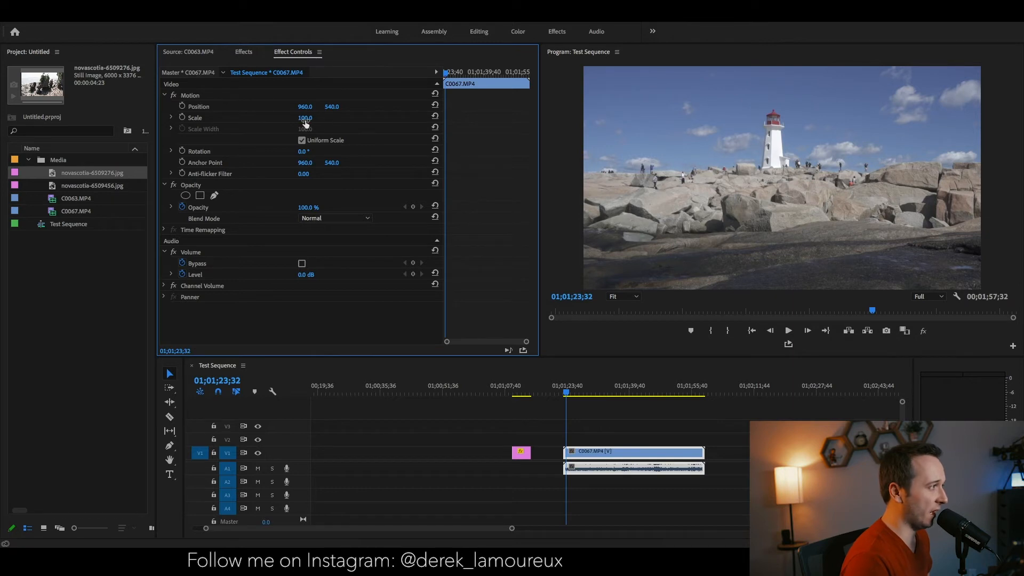
mouse_move(182, 117)
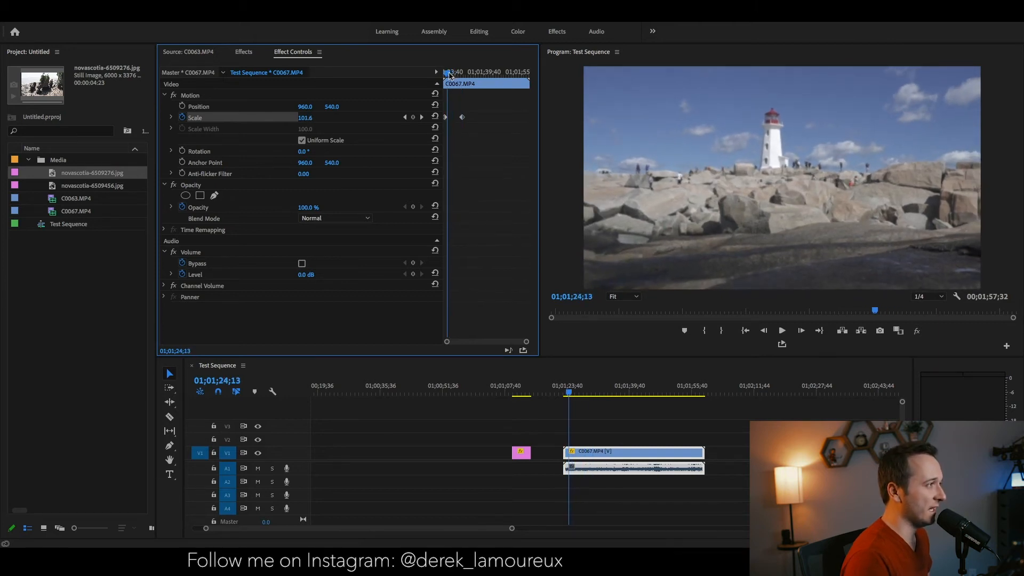
Step: Move the playhead back to the start of the zoom on the timeline
left_click(434, 117)
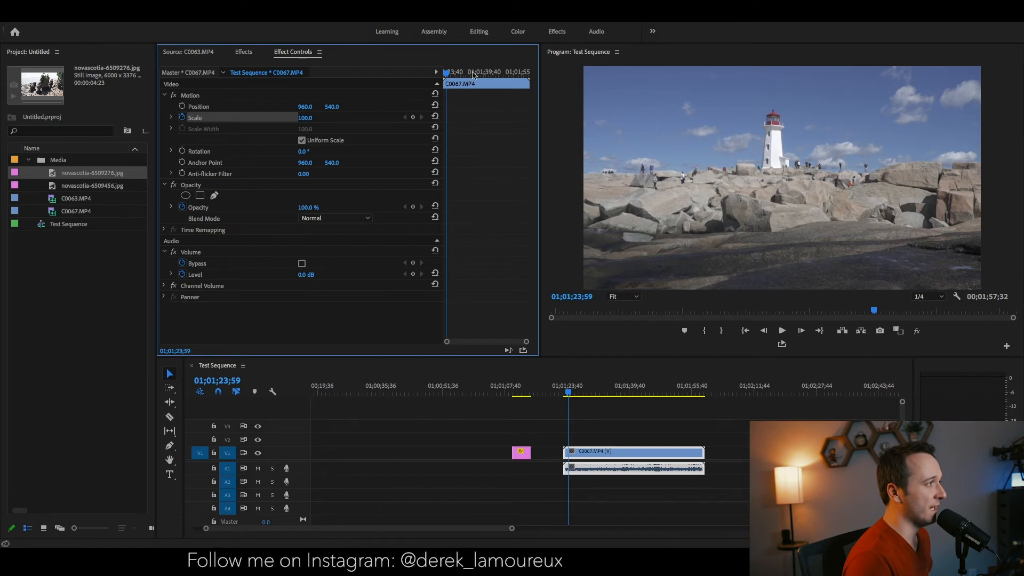
mouse_move(461, 108)
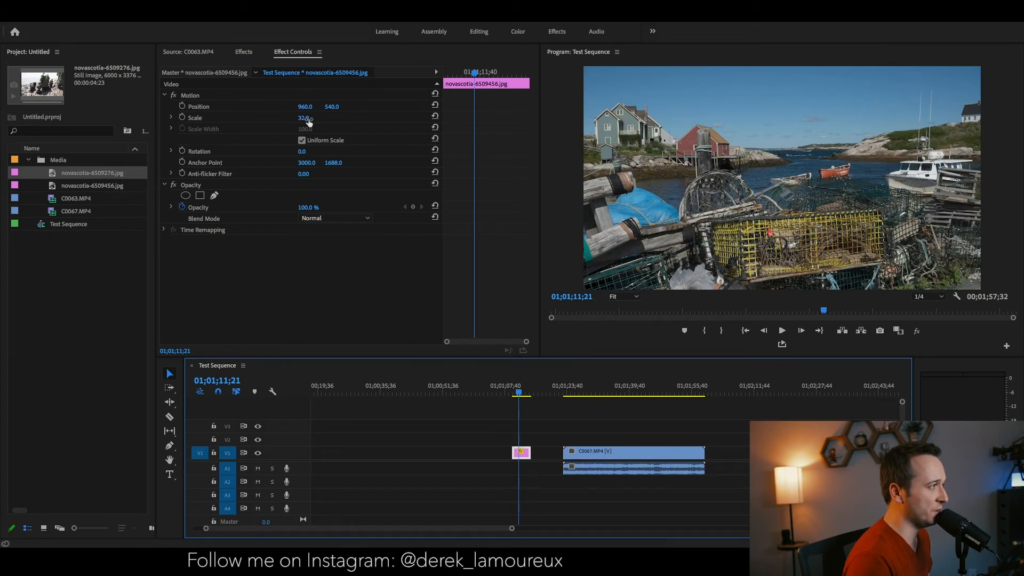
Step: Scale the harbour photo up to 79% and set its position value to 1094
left_click_drag(303, 117, 314, 117)
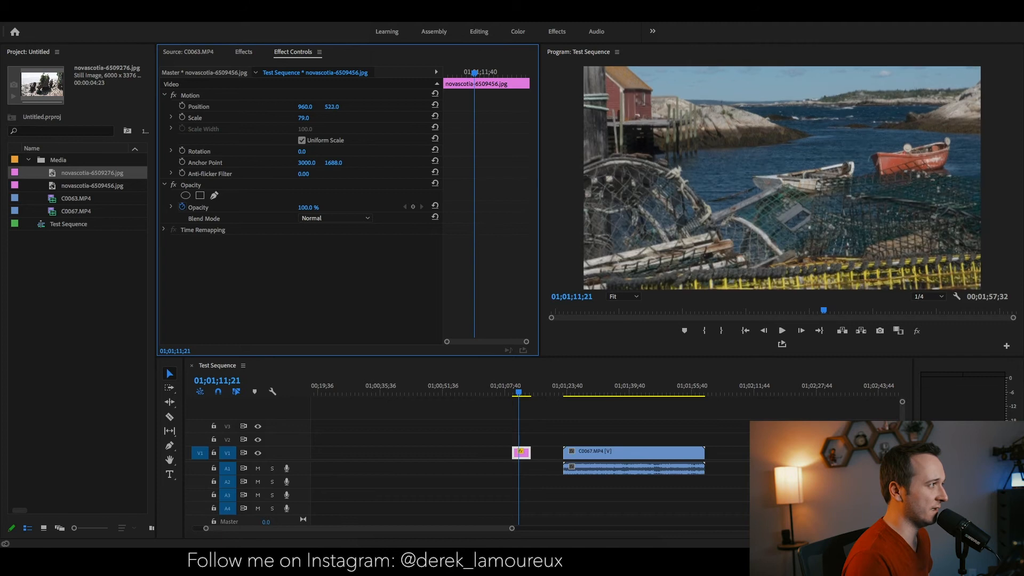
type("1094.0")
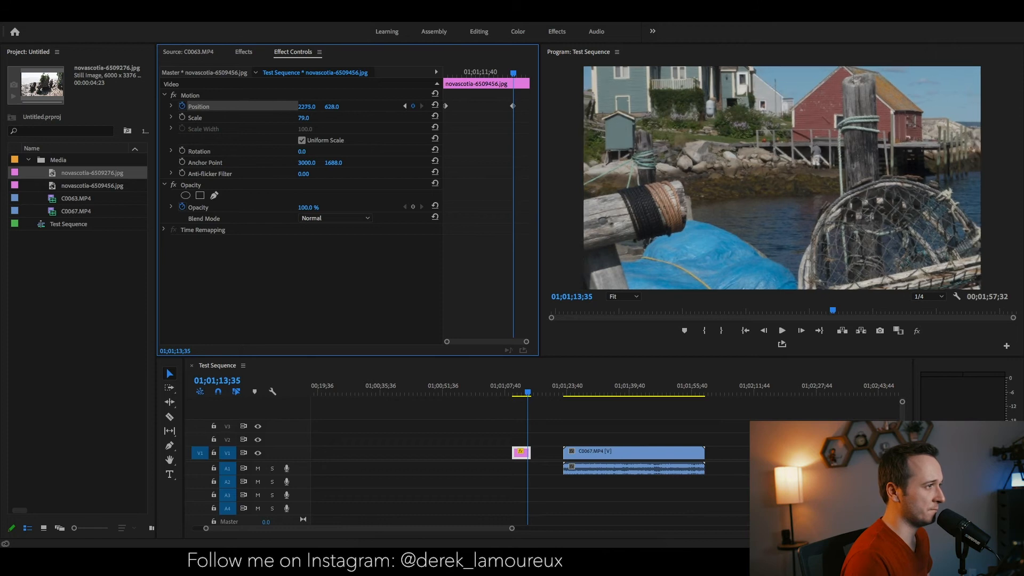
Step: Return the photo's vertical position to 540, restoring the full-frame view
type("540.0")
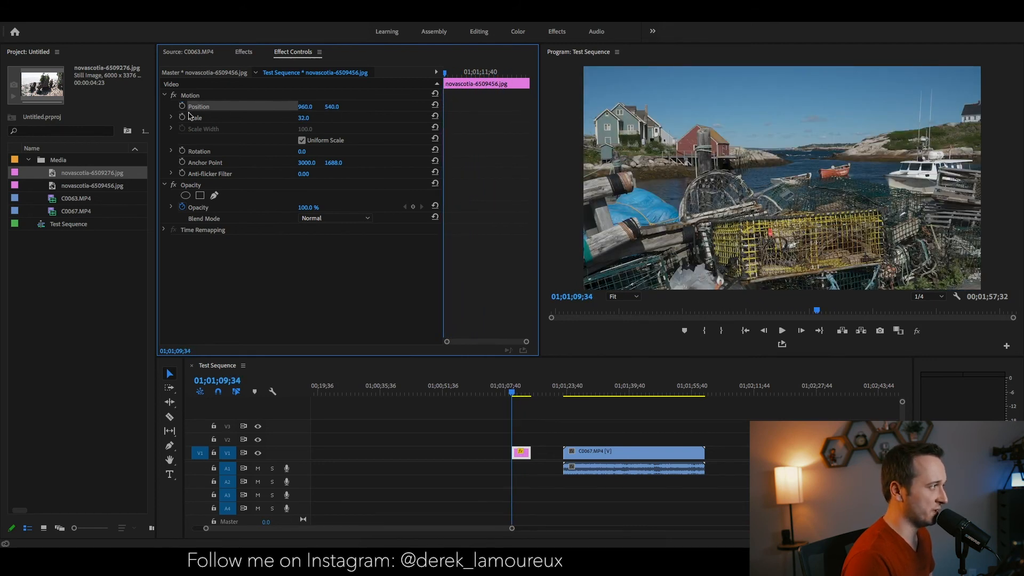
Step: Add a 32% scale keyframe at the start of the harbour photo clip
left_click(194, 117)
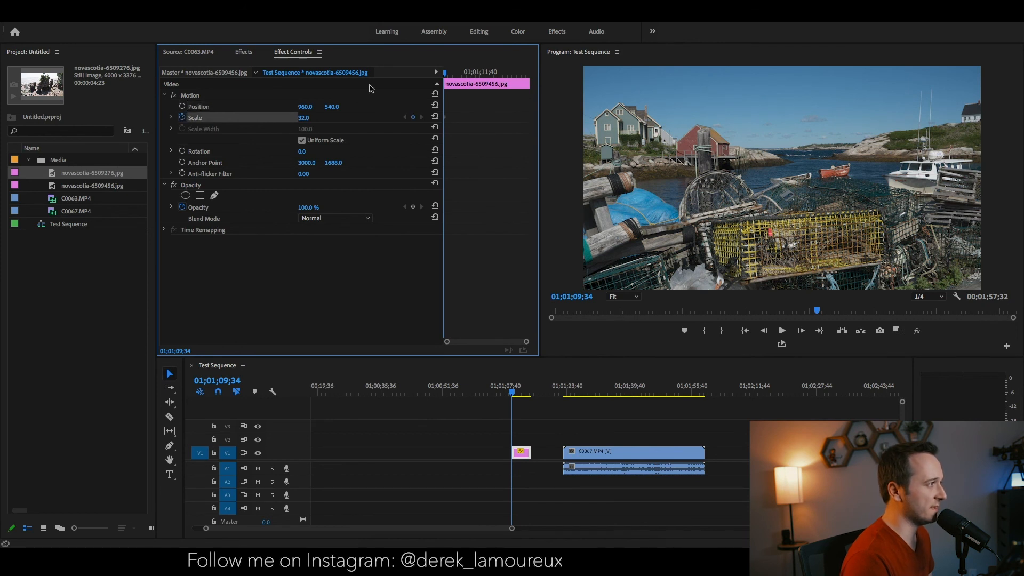